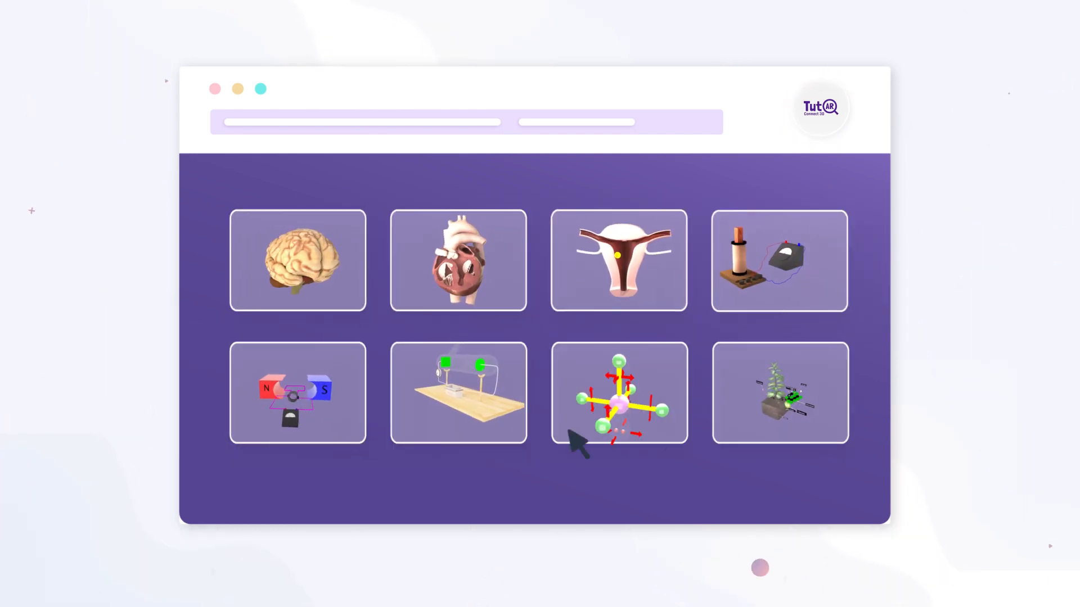
Step: Open the wooden-board experiment with two green lights from the 3D Library grid
click(298, 260)
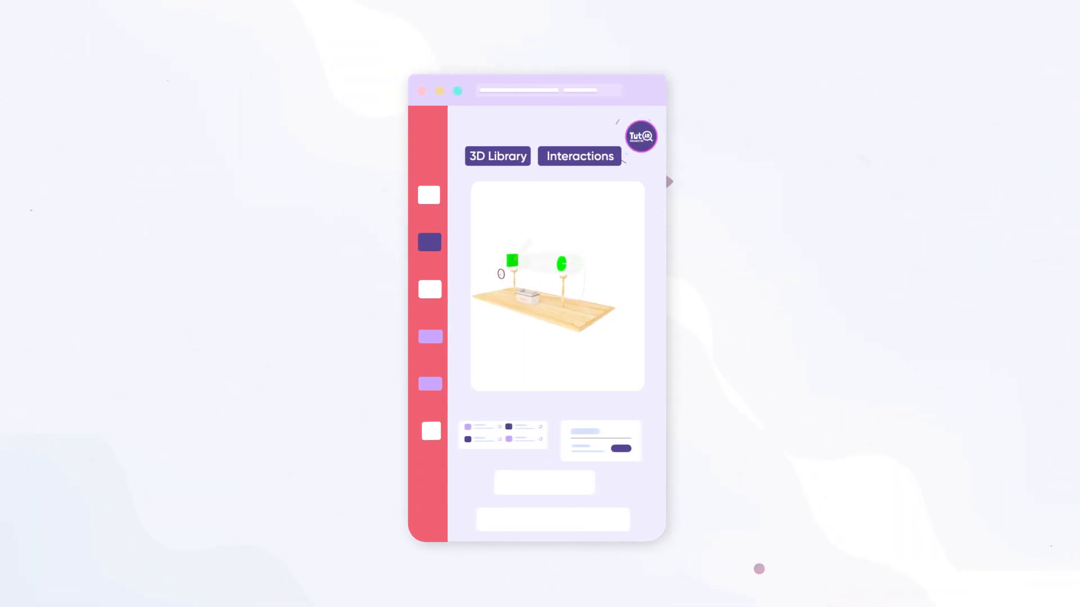
Step: Load the electric motor model and show its exploded view via Interactions
click(497, 156)
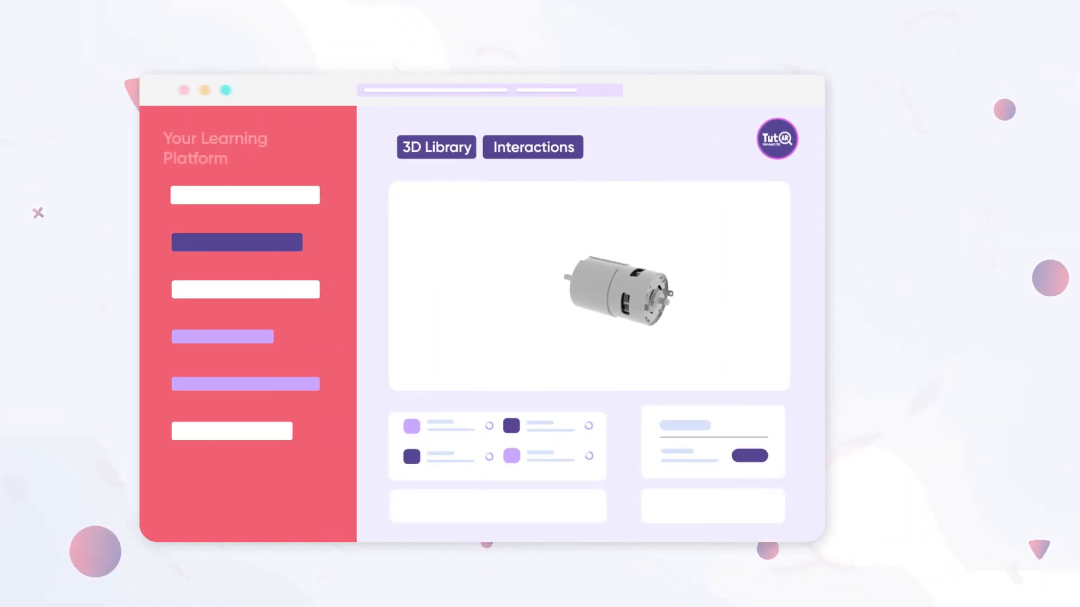
click(532, 146)
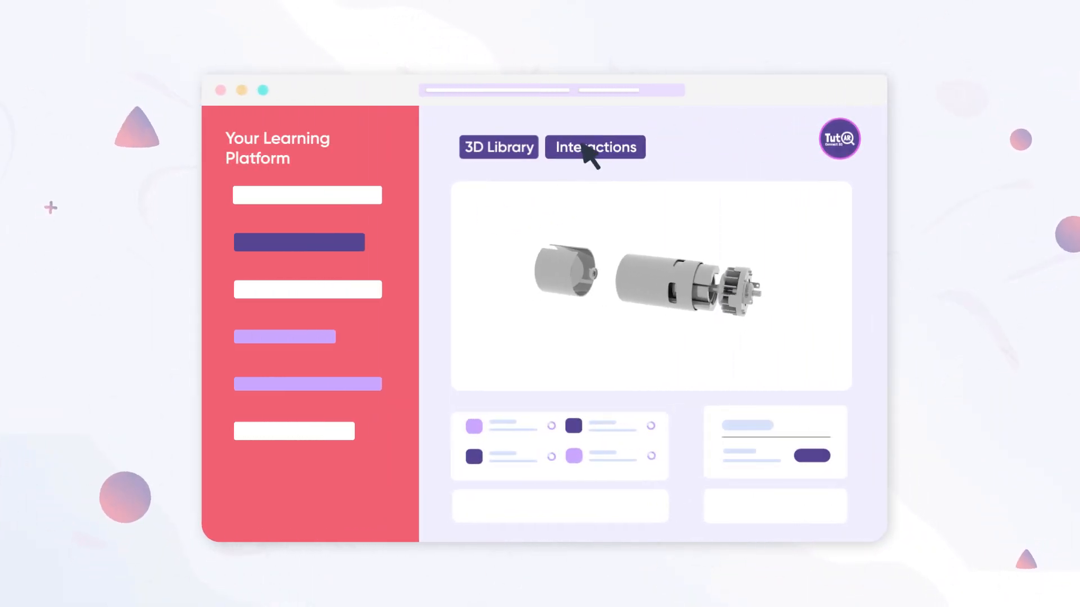